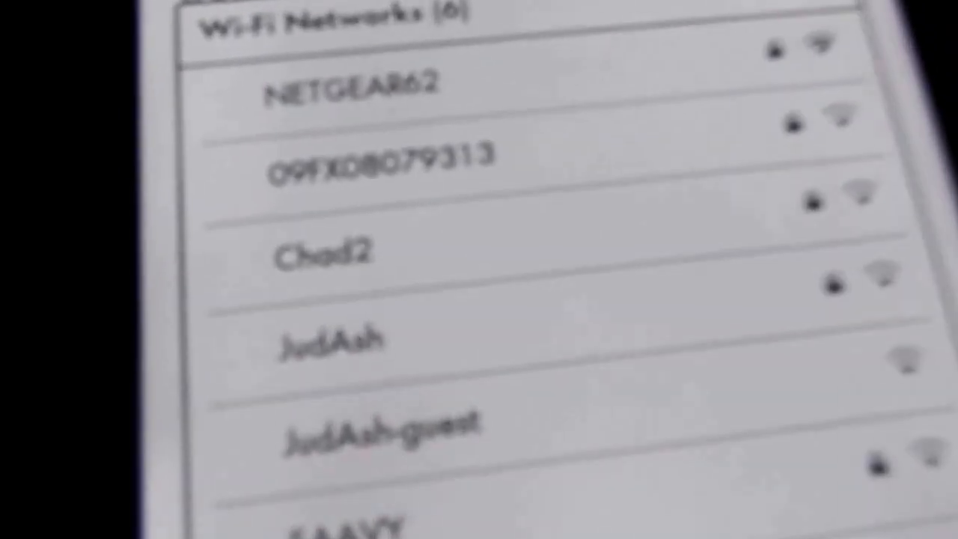
- Select your Wi-Fi network from the six listed networks
{"action": "left_click", "coordinate": [352, 82]}
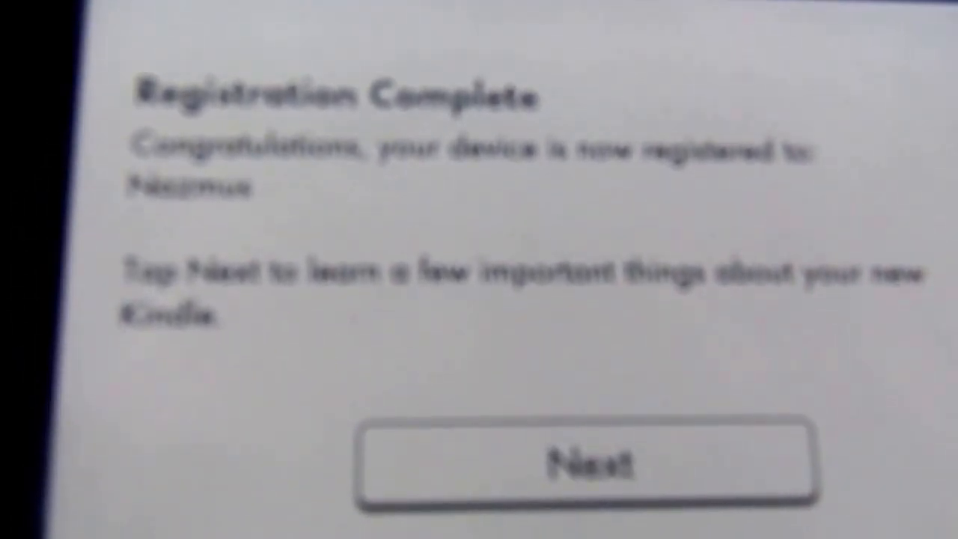
- Continue from Registration Complete to the Cloud and Device library tutorial
{"action": "left_click", "coordinate": [580, 460]}
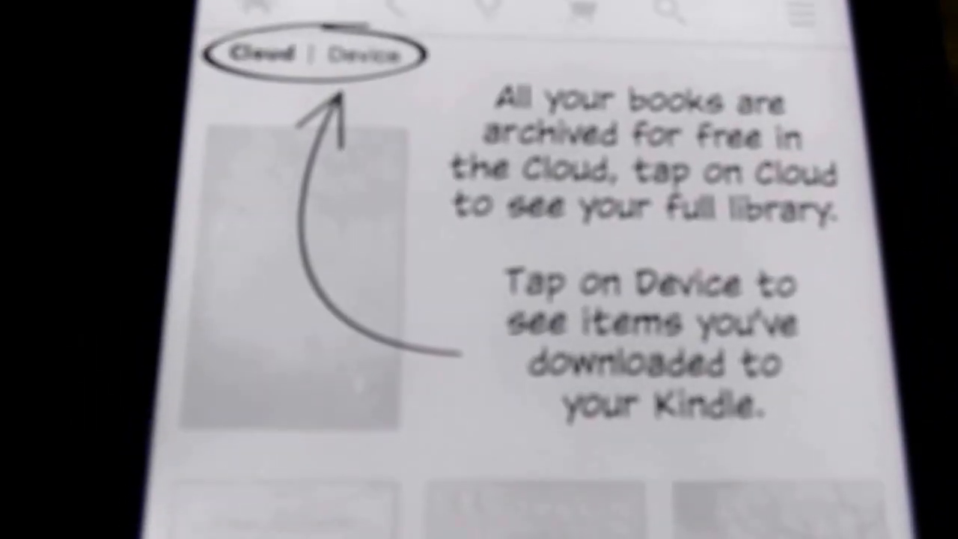